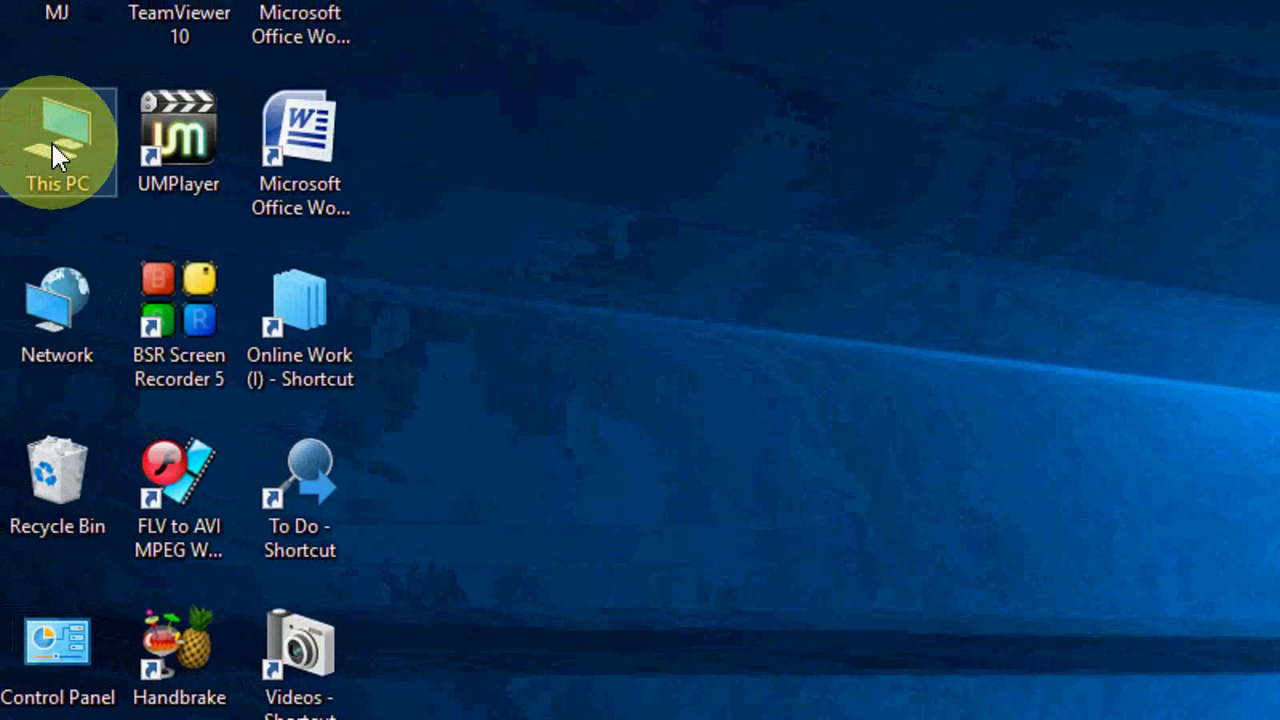
- Bring up the This PC shortcut menu on the desktop to reach Manage
{"action": "right_click", "coordinate": [57, 140]}
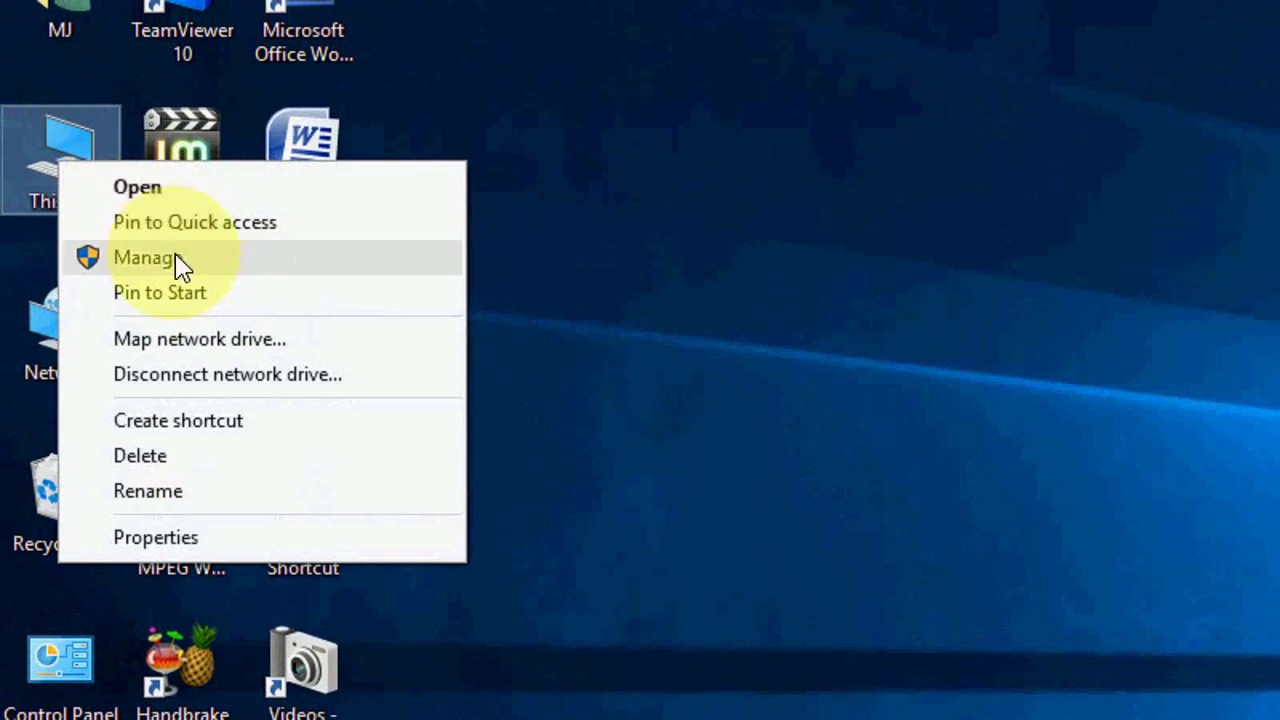
{"action": "mouse_move", "coordinate": [247, 268]}
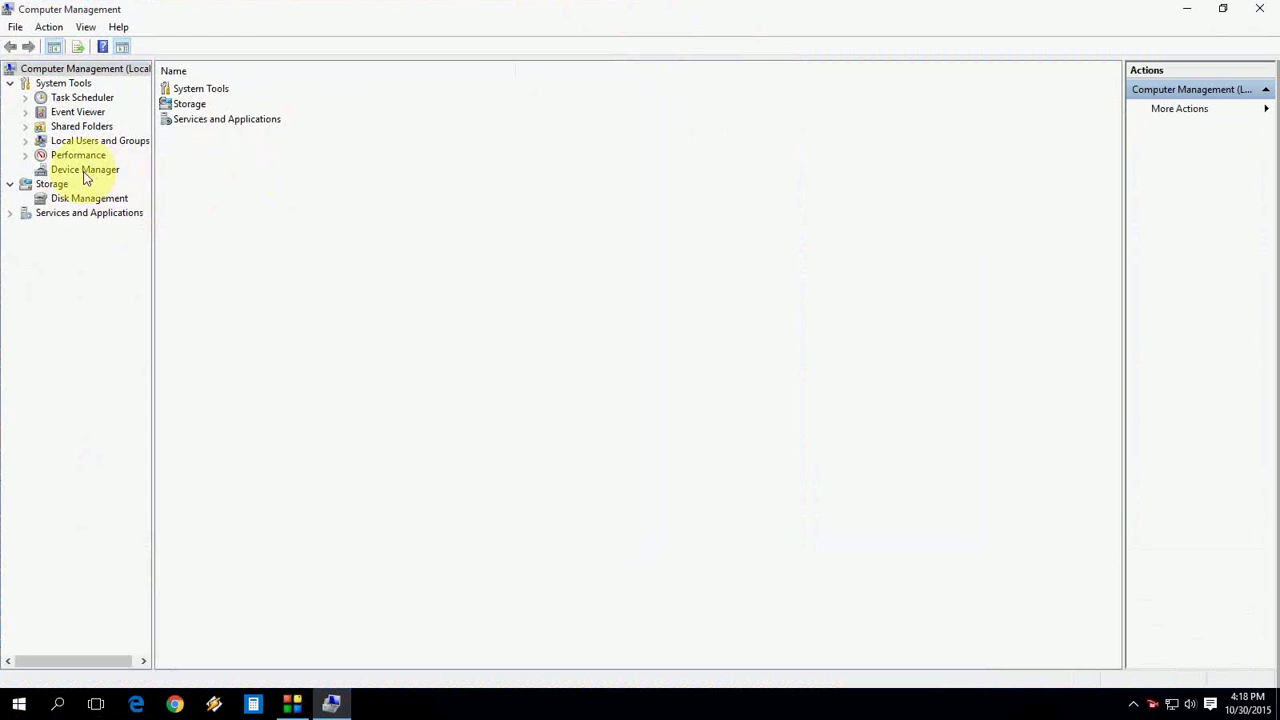
- Select Device Manager under System Tools to list the PC's hardware categories
{"action": "left_click", "coordinate": [85, 169]}
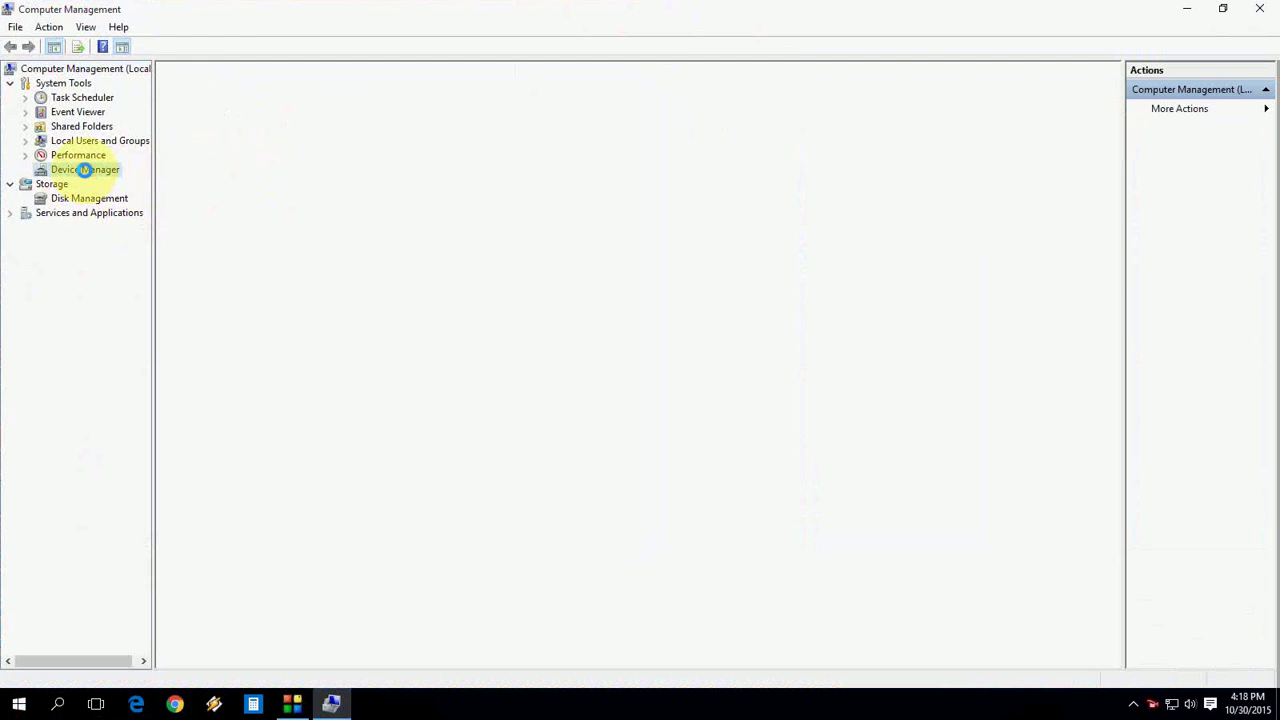
{"action": "left_click", "coordinate": [85, 169]}
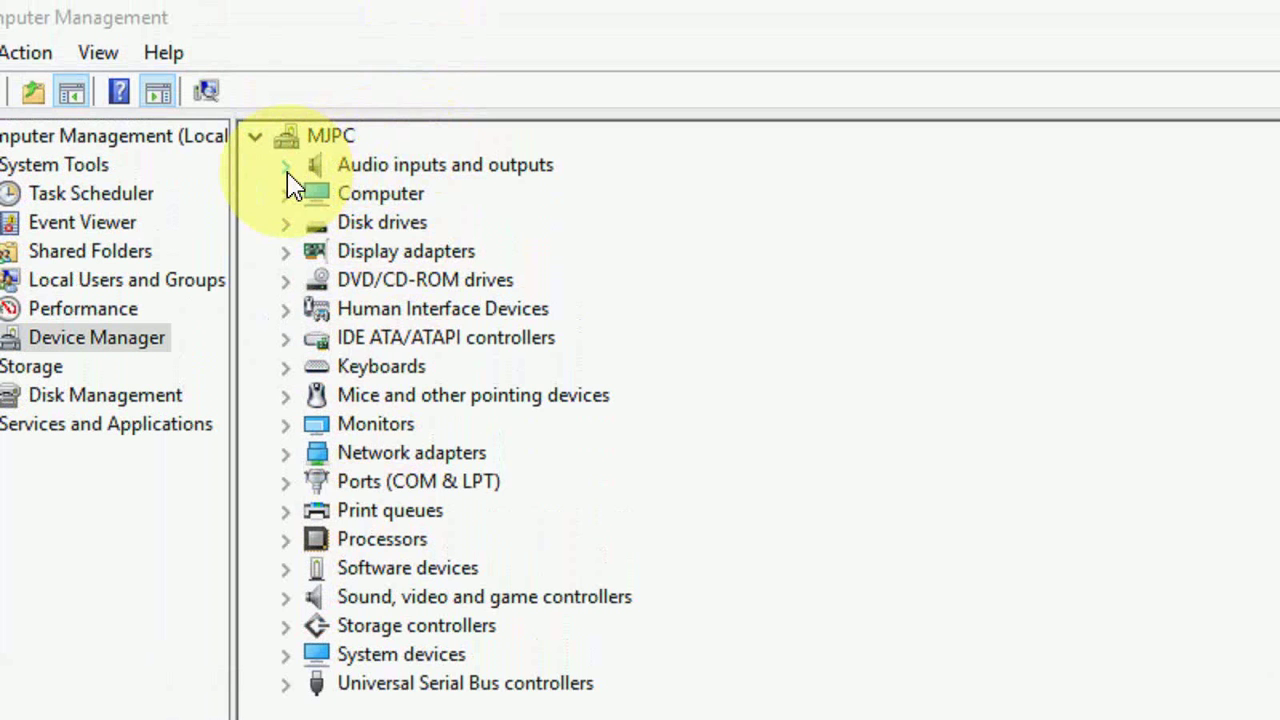
- Launch Update Driver Software for Speakers (High Definition Audio Device) under Audio inputs and outputs
{"action": "left_click", "coordinate": [285, 164]}
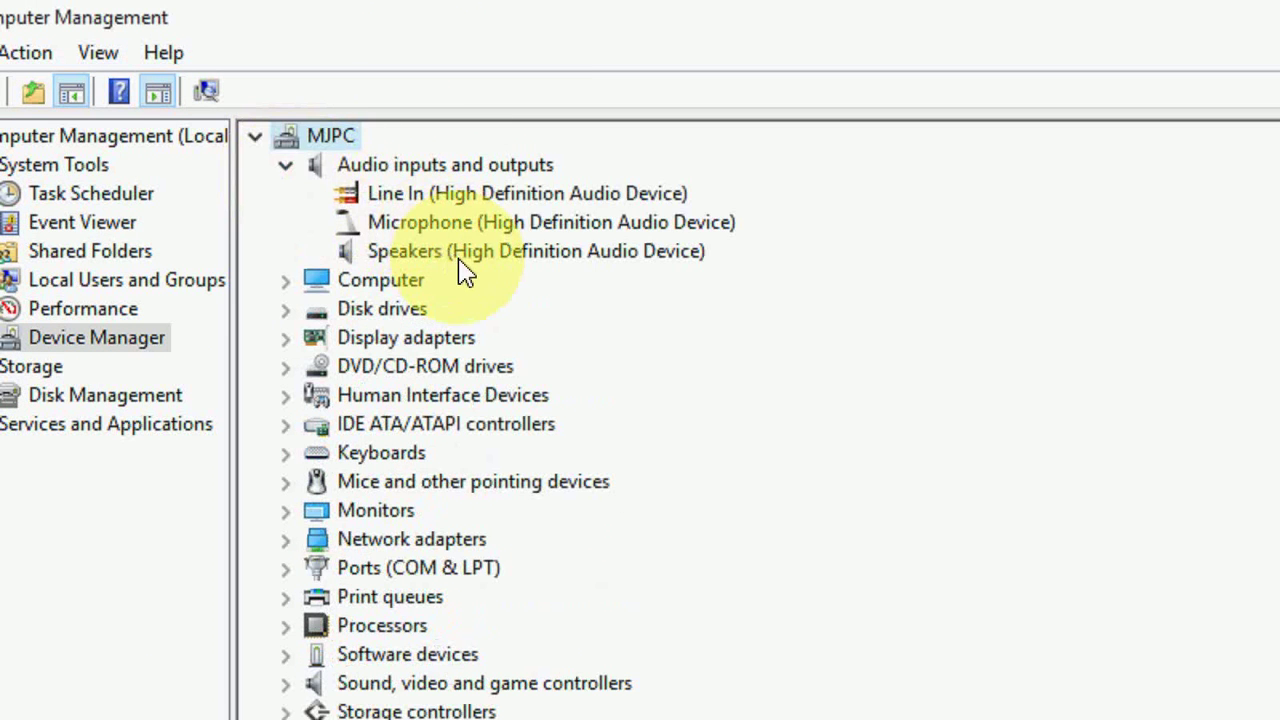
{"action": "left_click", "coordinate": [535, 251]}
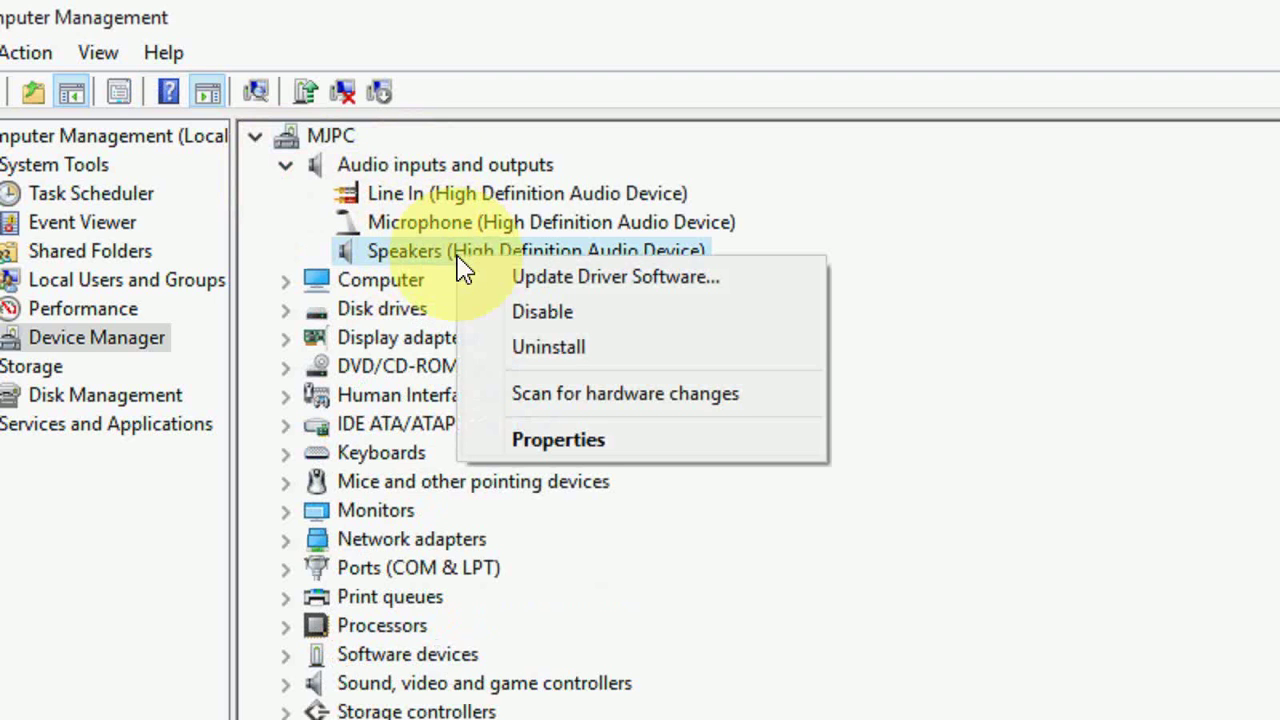
{"action": "mouse_move", "coordinate": [585, 290]}
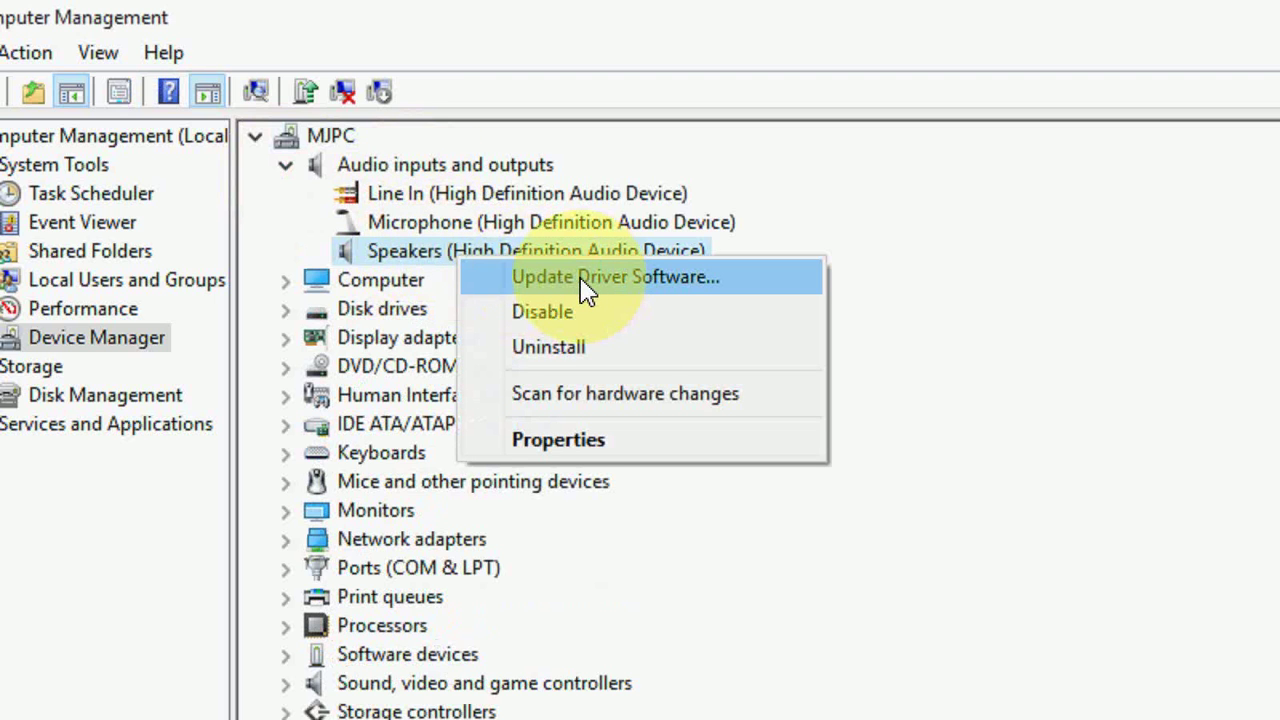
{"action": "left_click", "coordinate": [614, 277]}
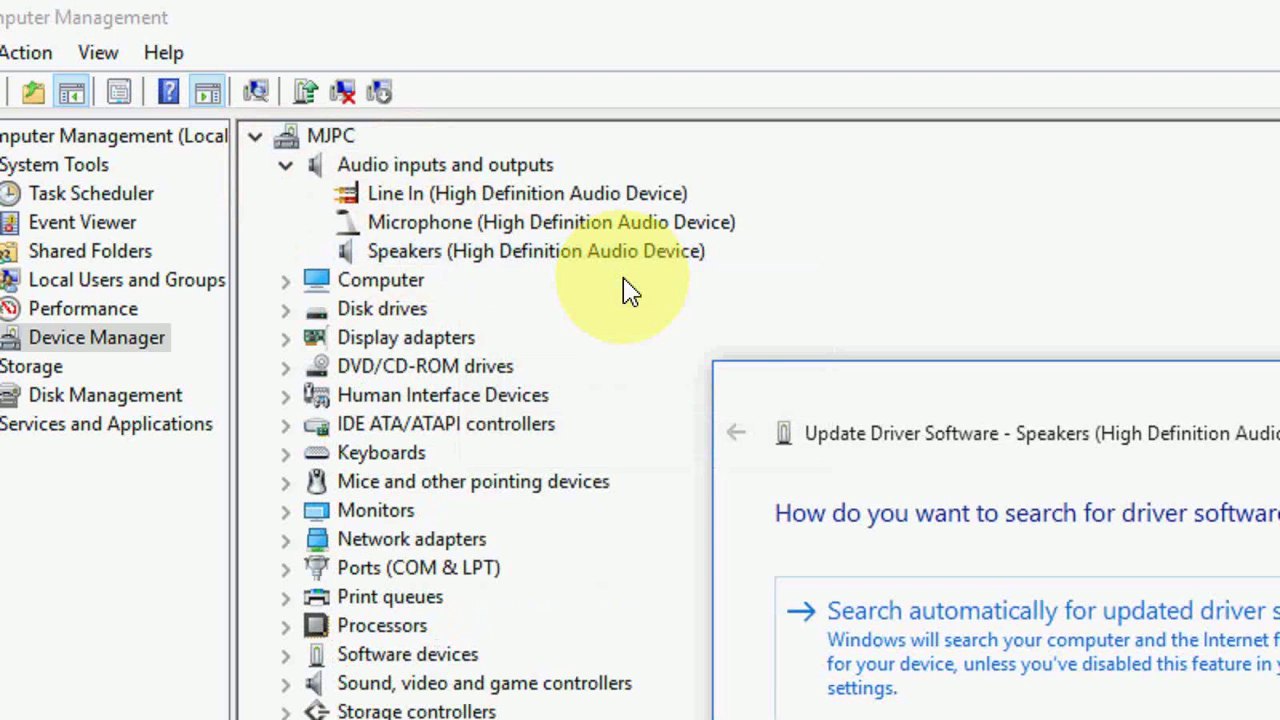
{"action": "scroll", "scroll_direction": "down", "scroll_amount": 3}
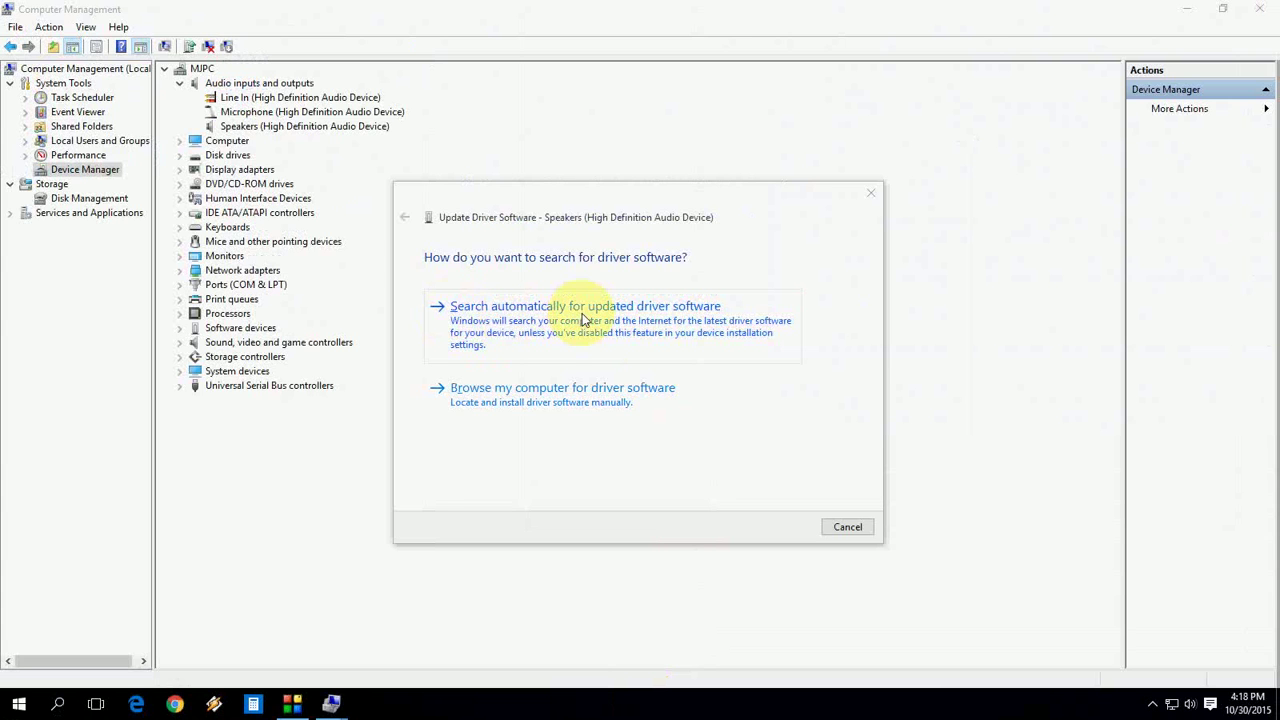
{"action": "mouse_move", "coordinate": [648, 316]}
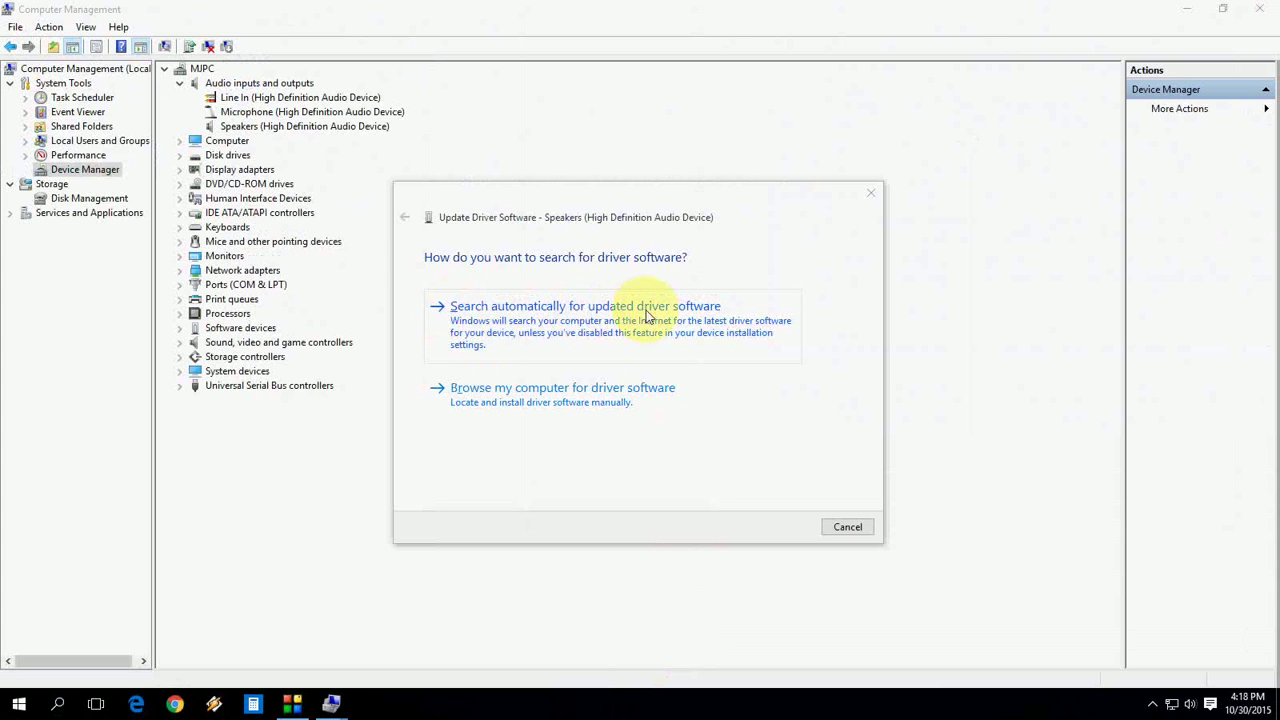
- Search automatically for a newer speaker driver, then close the best-driver-installed result
{"action": "left_click", "coordinate": [587, 305]}
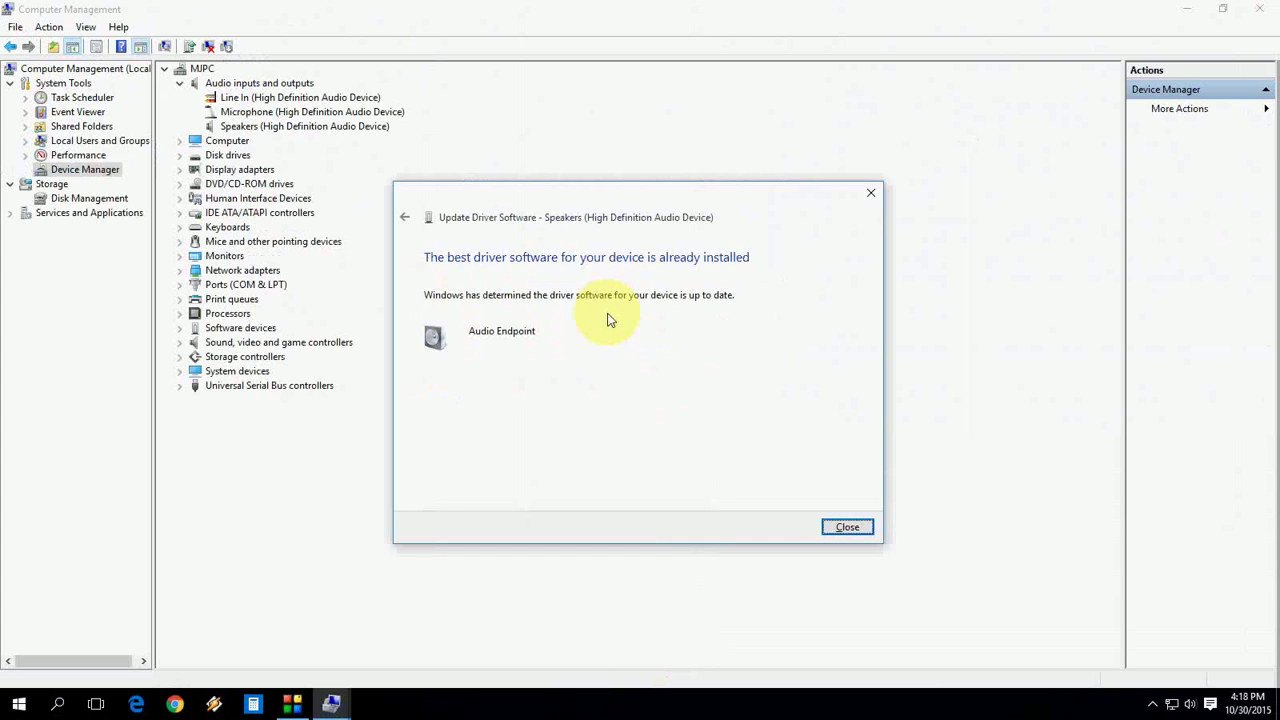
{"action": "mouse_move", "coordinate": [480, 290]}
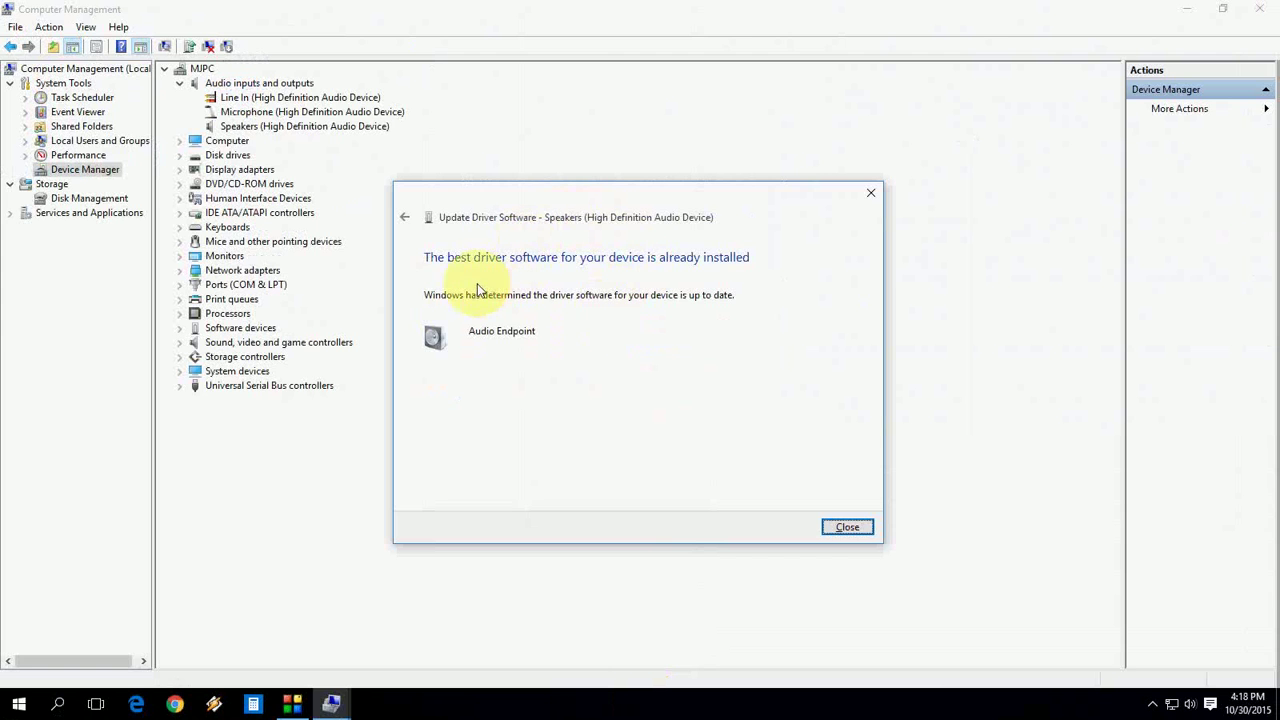
{"action": "mouse_move", "coordinate": [498, 274]}
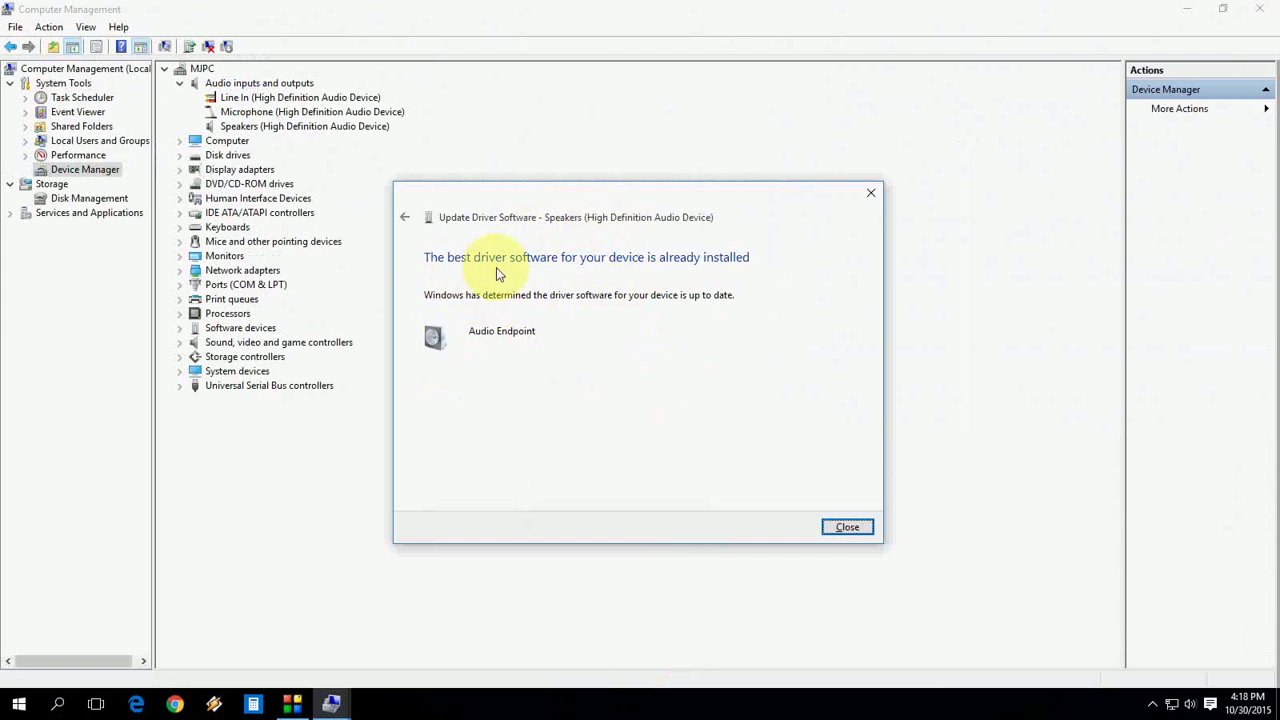
{"action": "mouse_move", "coordinate": [688, 277]}
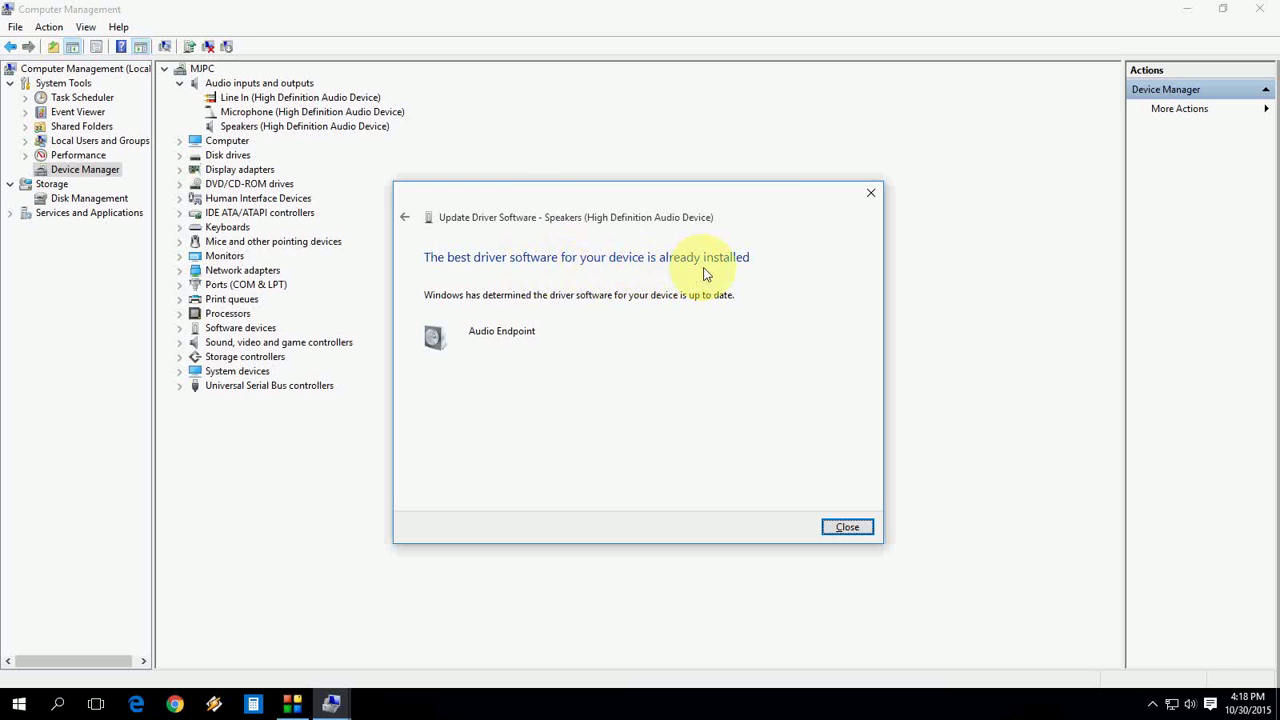
{"action": "left_click", "coordinate": [846, 527]}
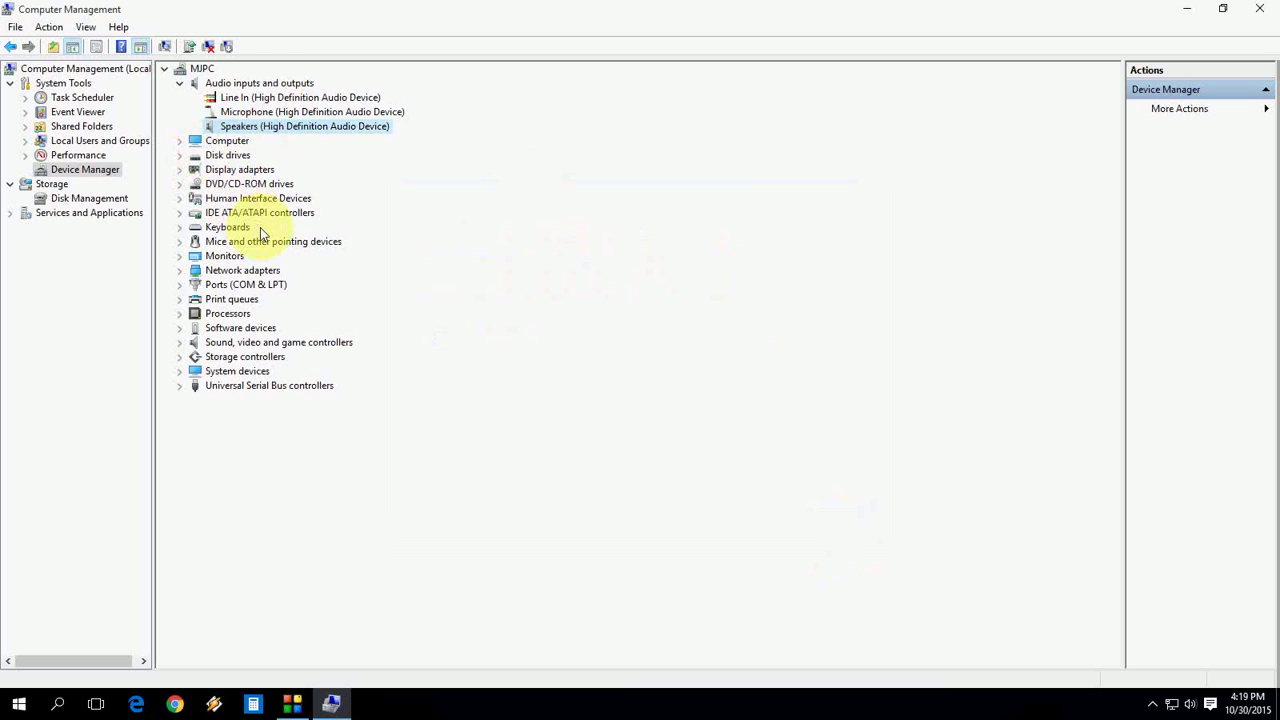
- Launch Update Driver Software for the Intel(R) G33/G31 Express Chipset Family display adapter
{"action": "left_click", "coordinate": [179, 140]}
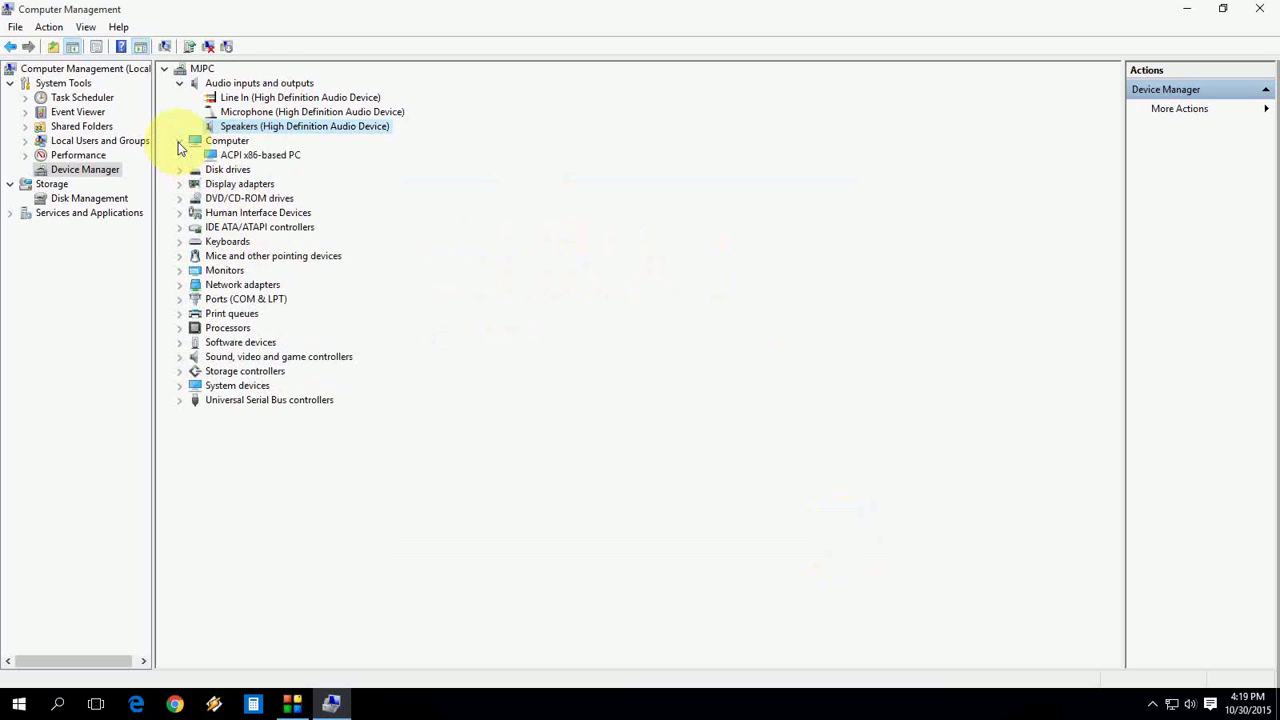
{"action": "left_click", "coordinate": [179, 140]}
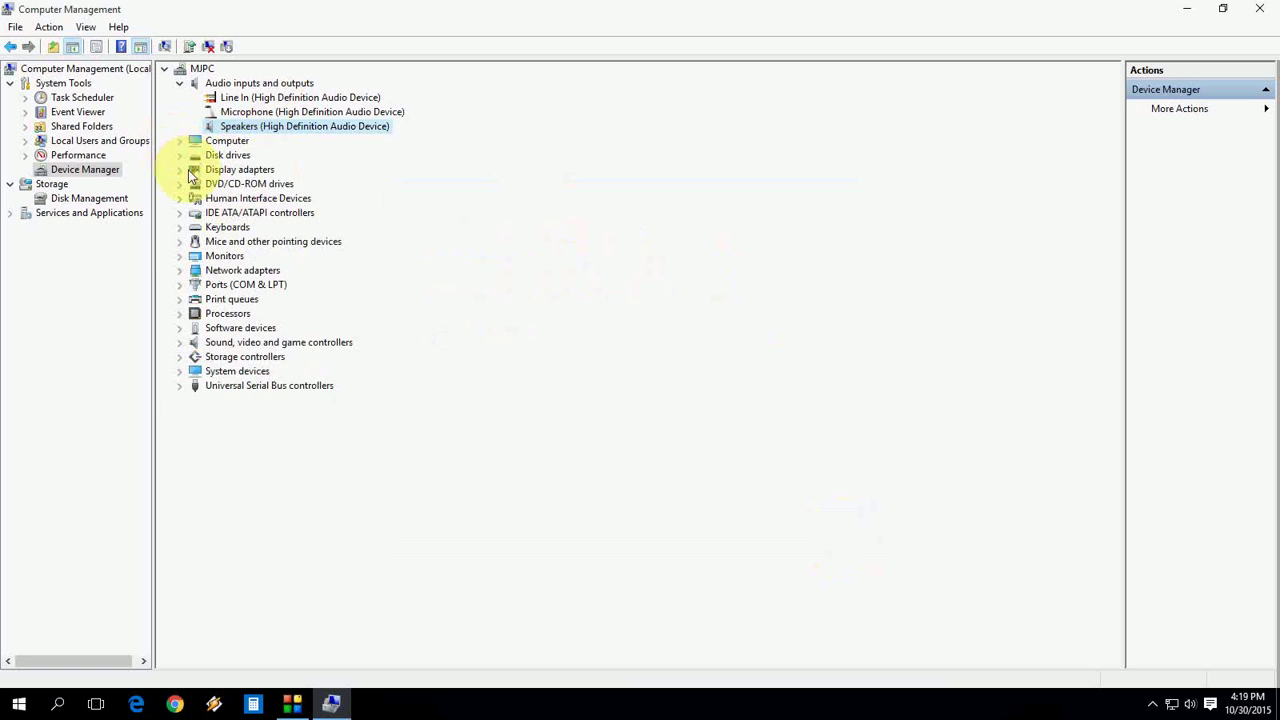
{"action": "right_click", "coordinate": [305, 183]}
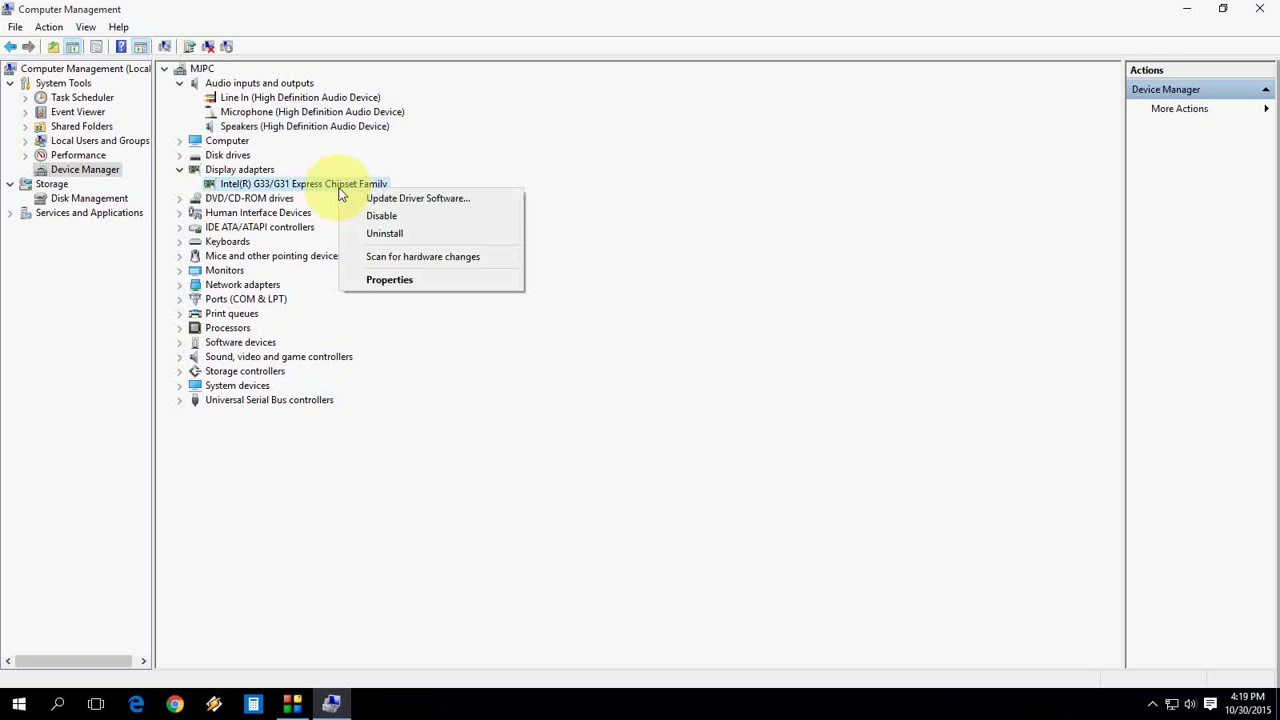
{"action": "mouse_move", "coordinate": [460, 198]}
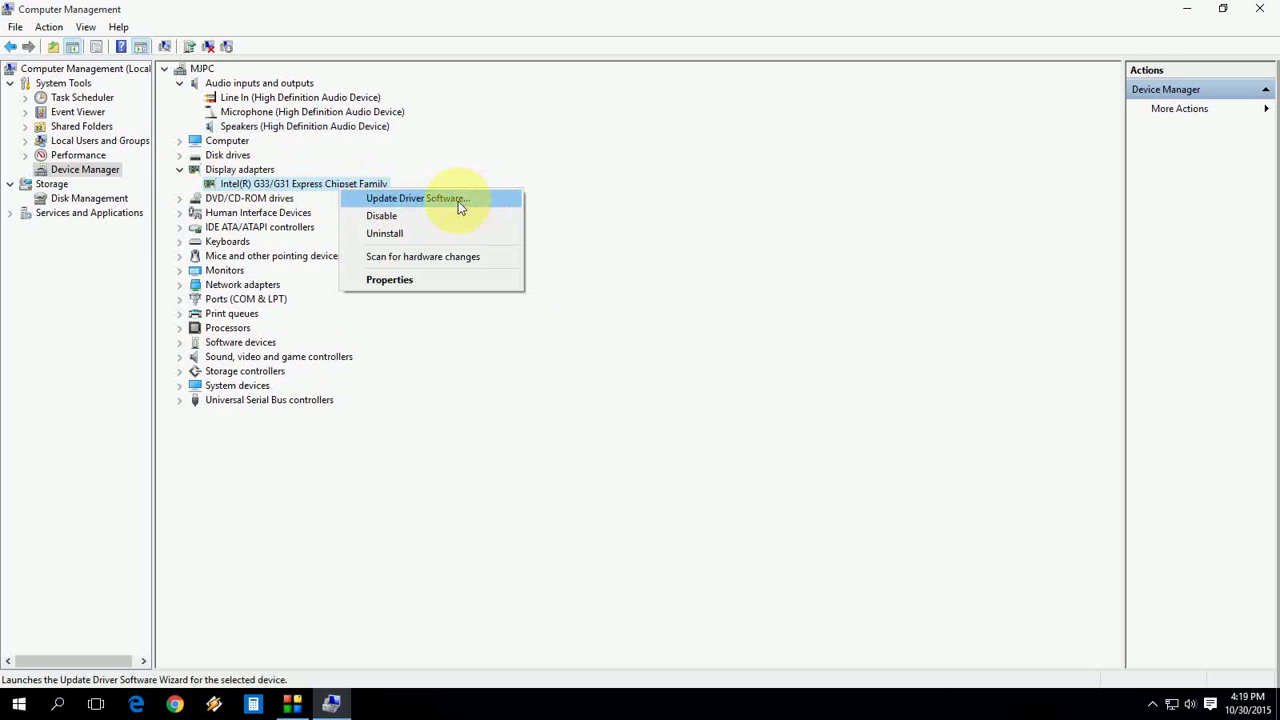
{"action": "left_click", "coordinate": [415, 198]}
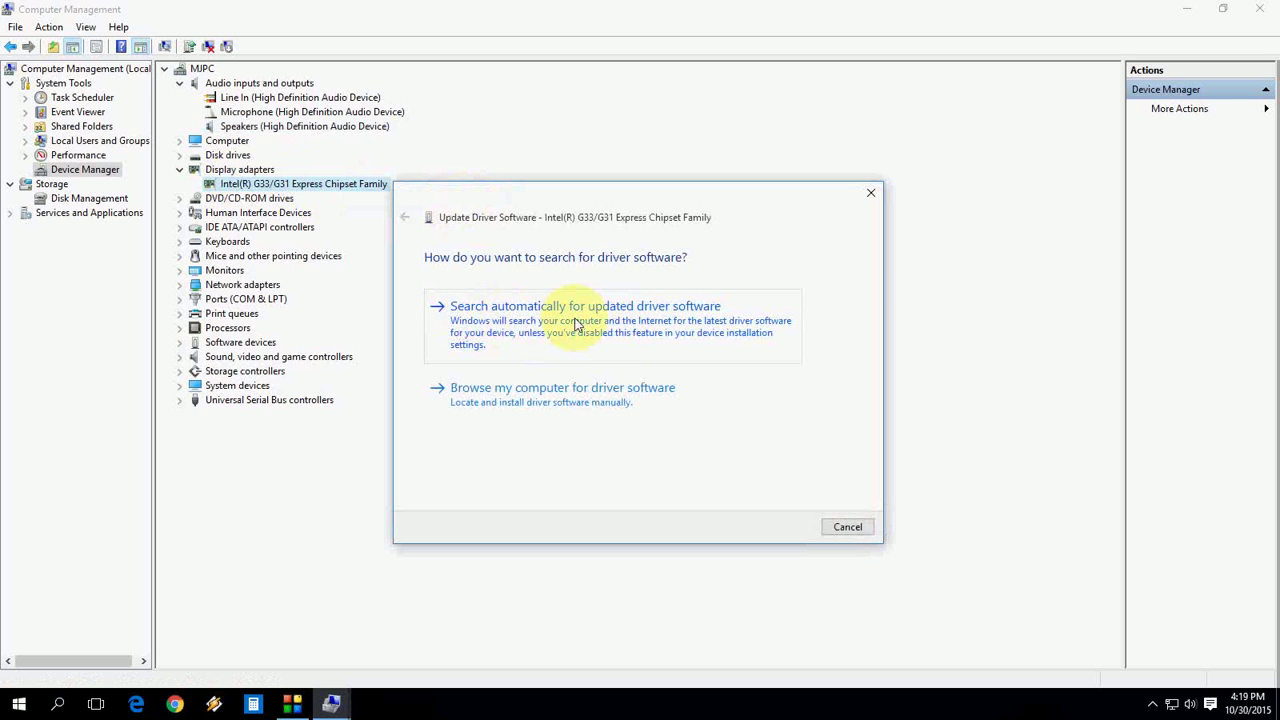
- Search automatically for a newer Intel G33/G31 driver, then close the up-to-date result
{"action": "left_click", "coordinate": [585, 305]}
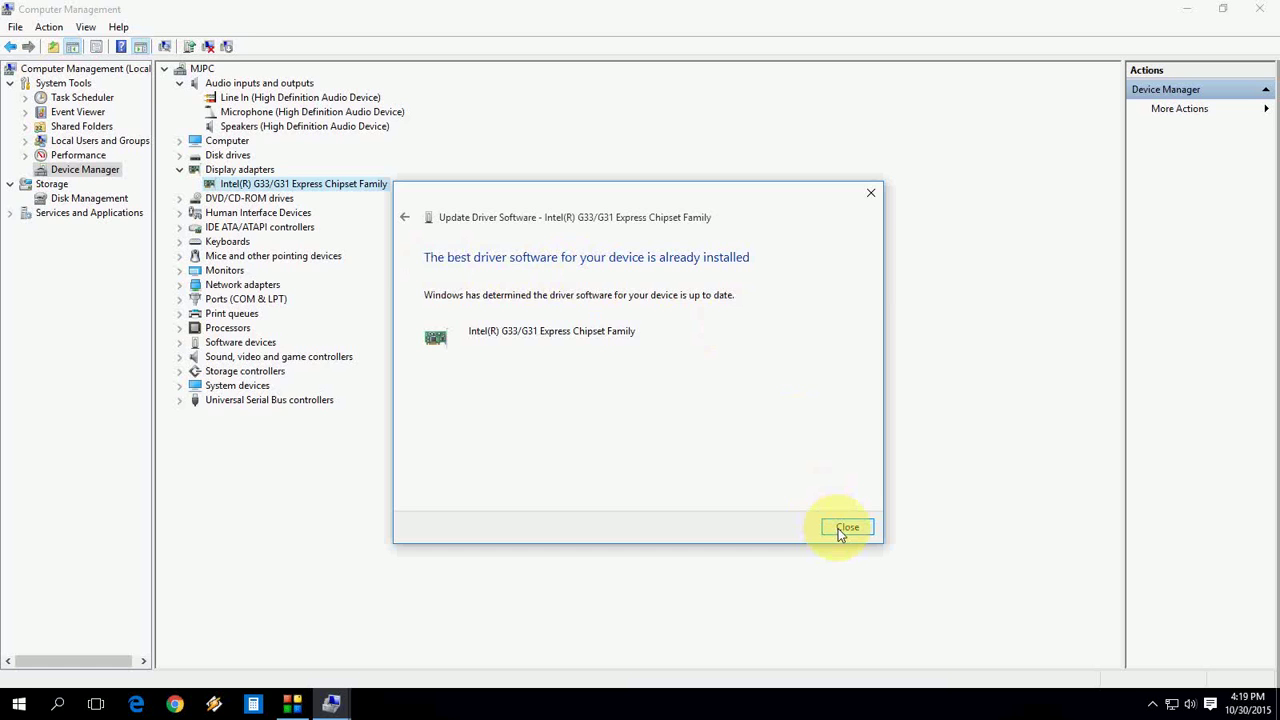
{"action": "left_click", "coordinate": [847, 527]}
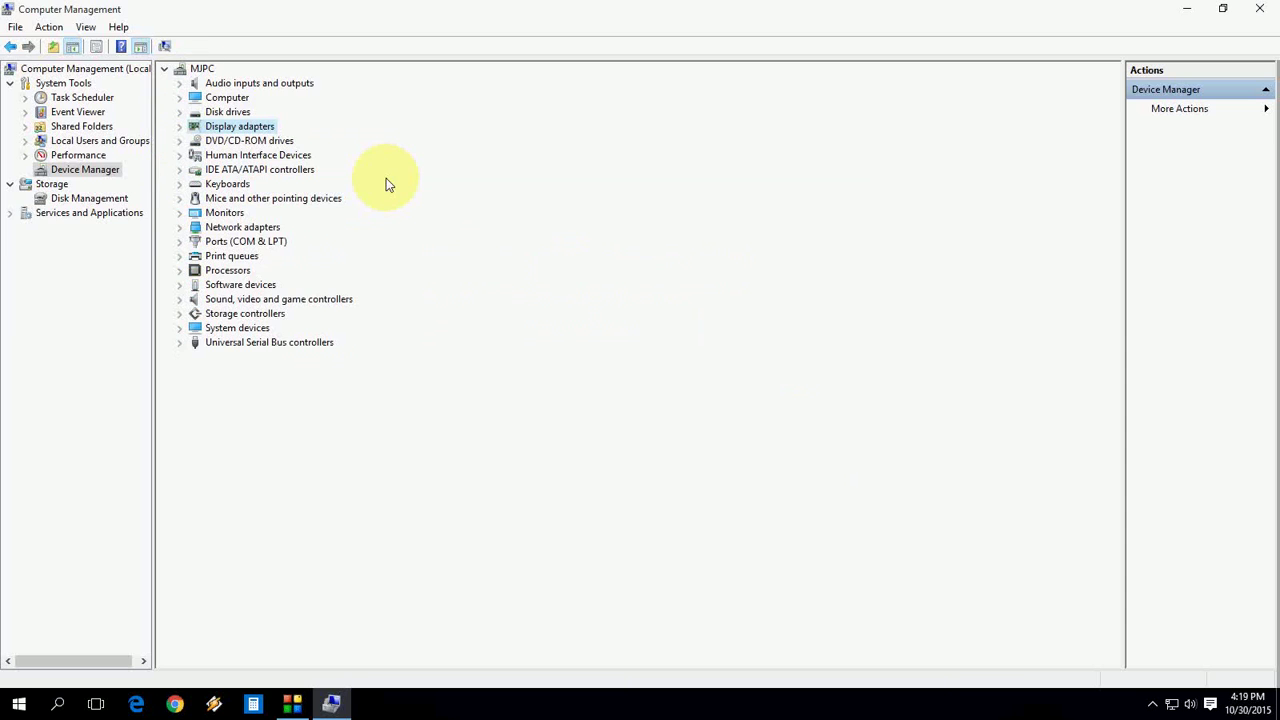
{"action": "mouse_move", "coordinate": [463, 208]}
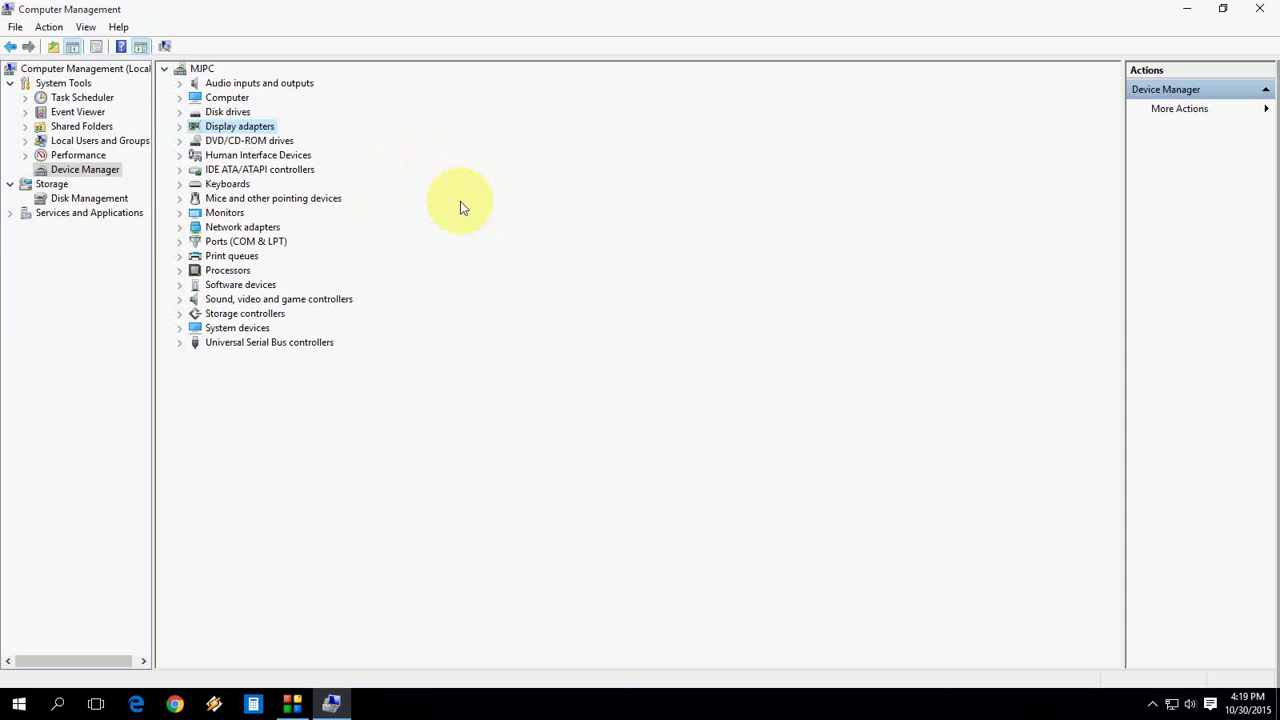